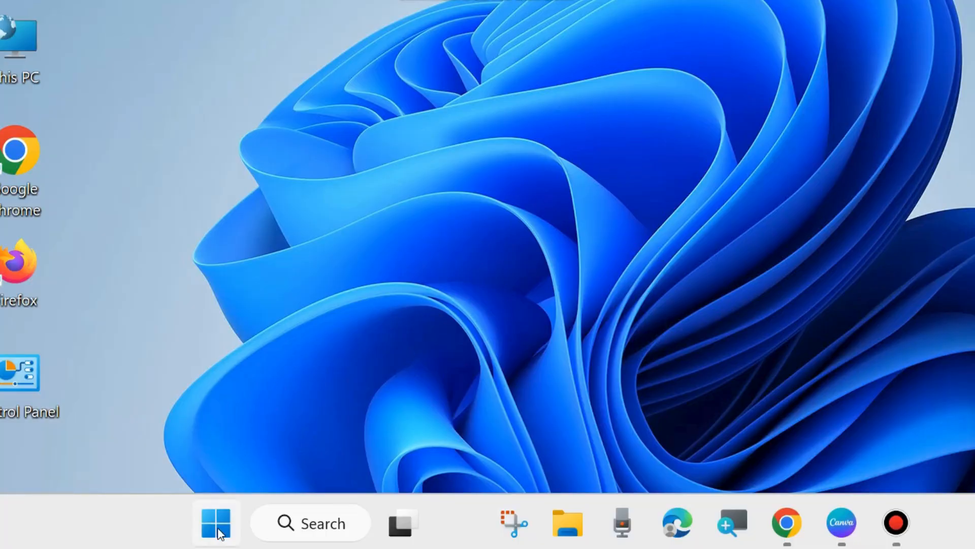
- Bring up the Run dialog from the Start button's quick links menu
{"action": "right_click", "coordinate": [215, 522]}
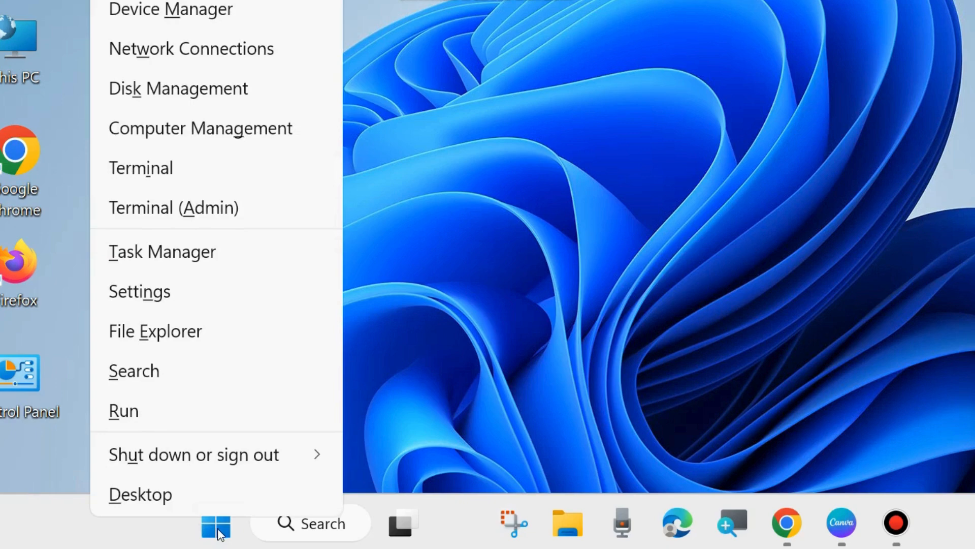
{"action": "left_click", "coordinate": [123, 409]}
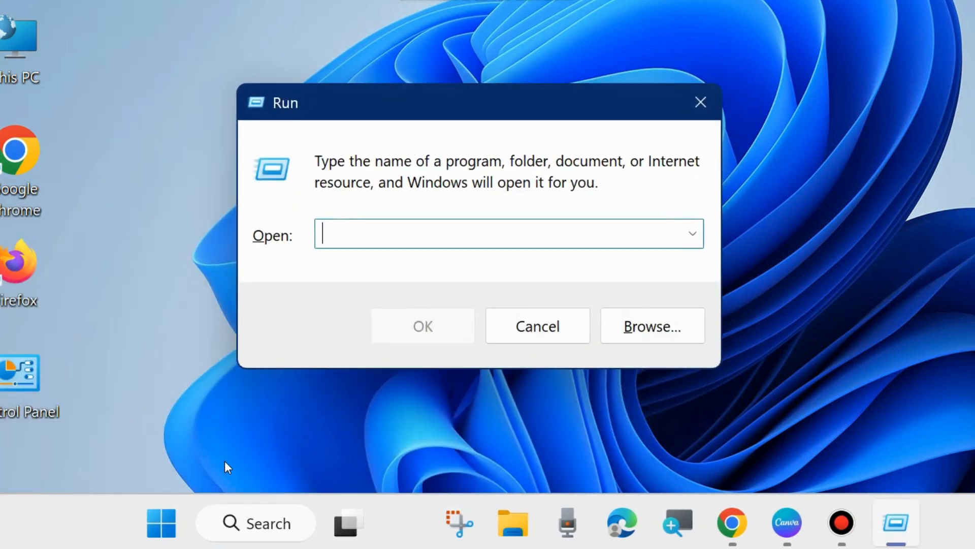
- Launch msconfig from the Run dialog to open System Configuration
{"action": "type", "text": "msco"}
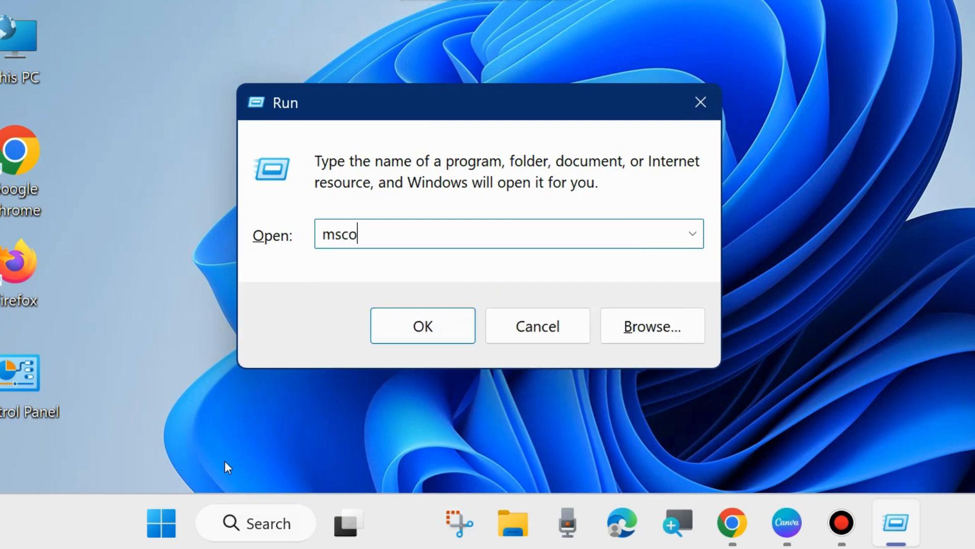
{"action": "type", "text": "nfig"}
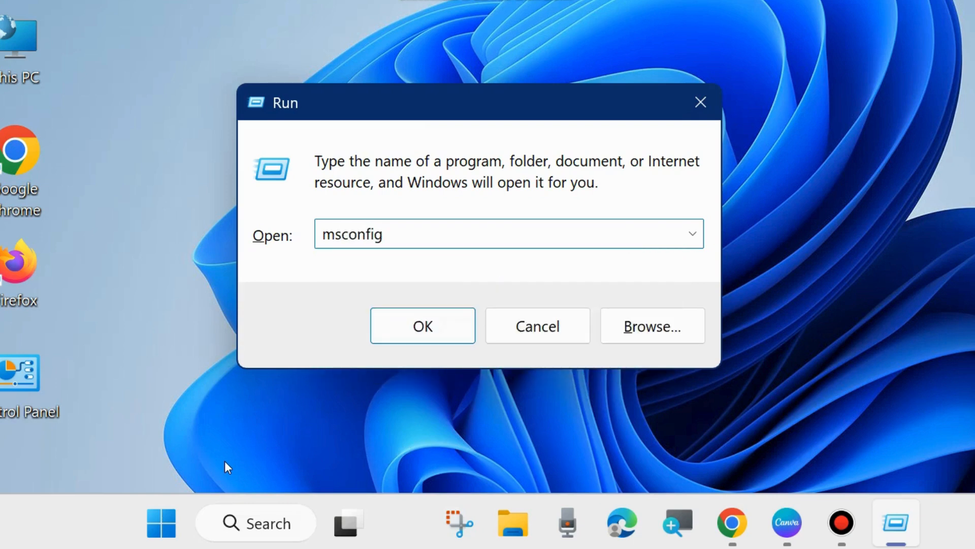
{"action": "mouse_move", "coordinate": [394, 265]}
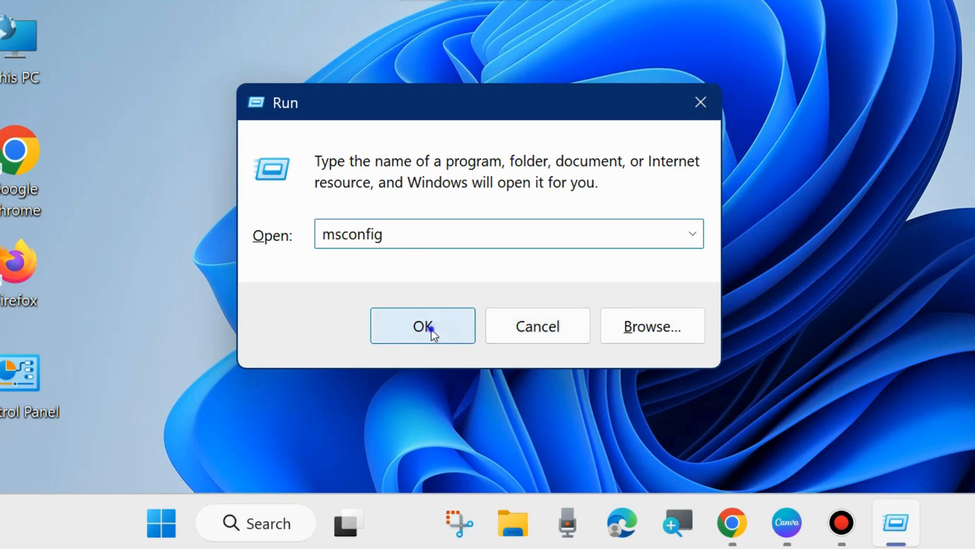
{"action": "left_click", "coordinate": [423, 325]}
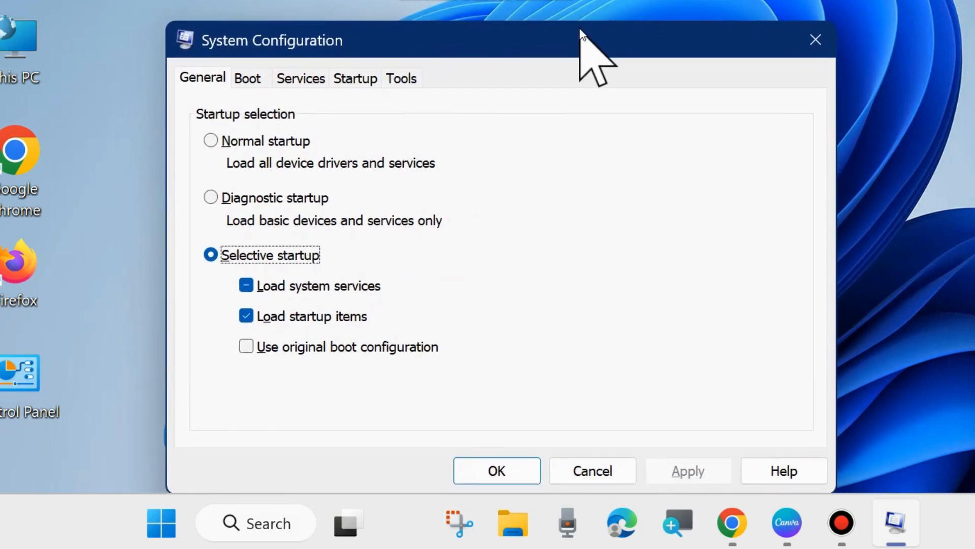
{"action": "mouse_move", "coordinate": [524, 165]}
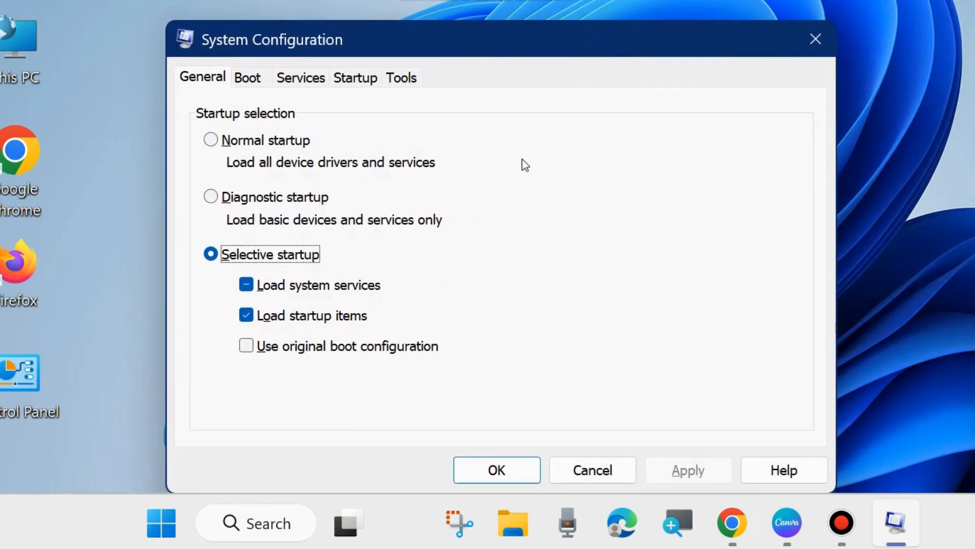
{"action": "mouse_move", "coordinate": [247, 78]}
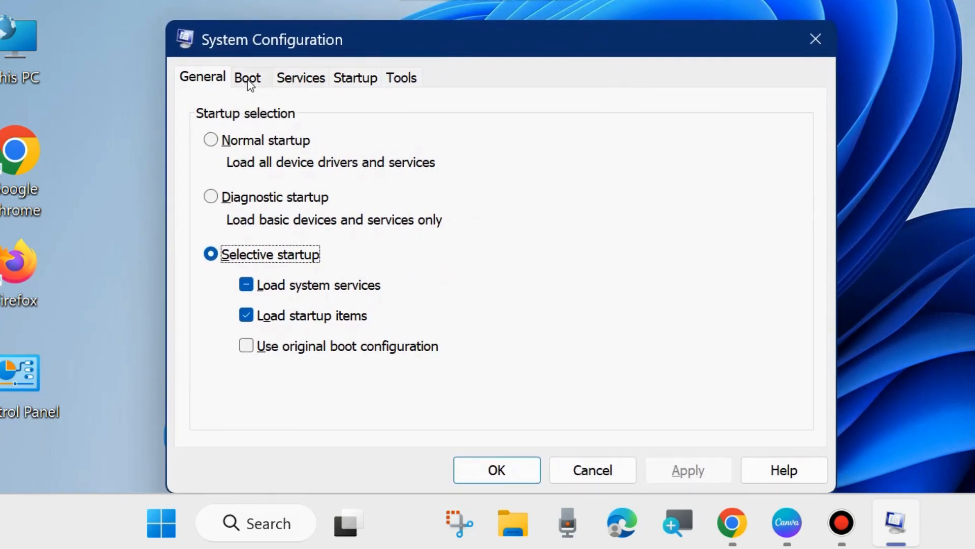
- Enable OS boot information for the Windows 11 boot entry and apply it
{"action": "left_click", "coordinate": [247, 77]}
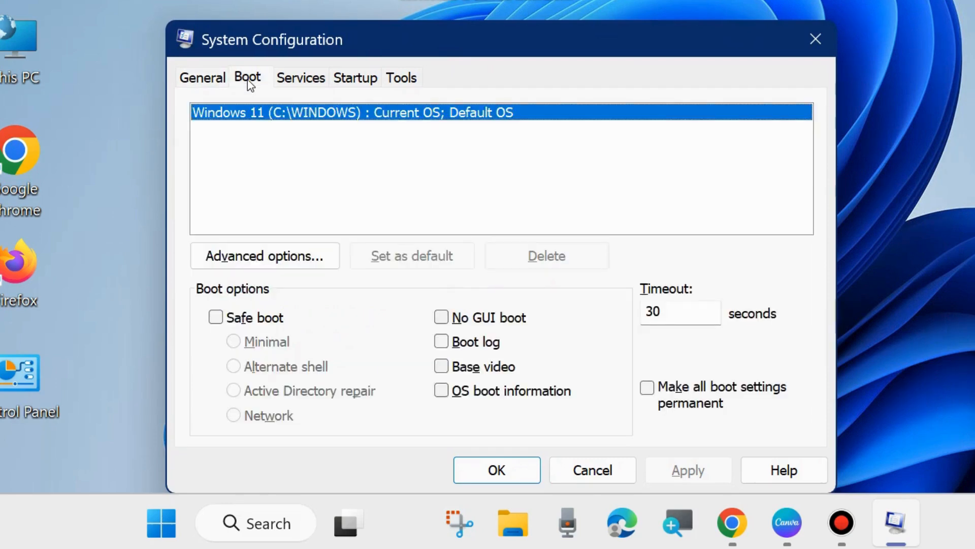
{"action": "mouse_move", "coordinate": [435, 163]}
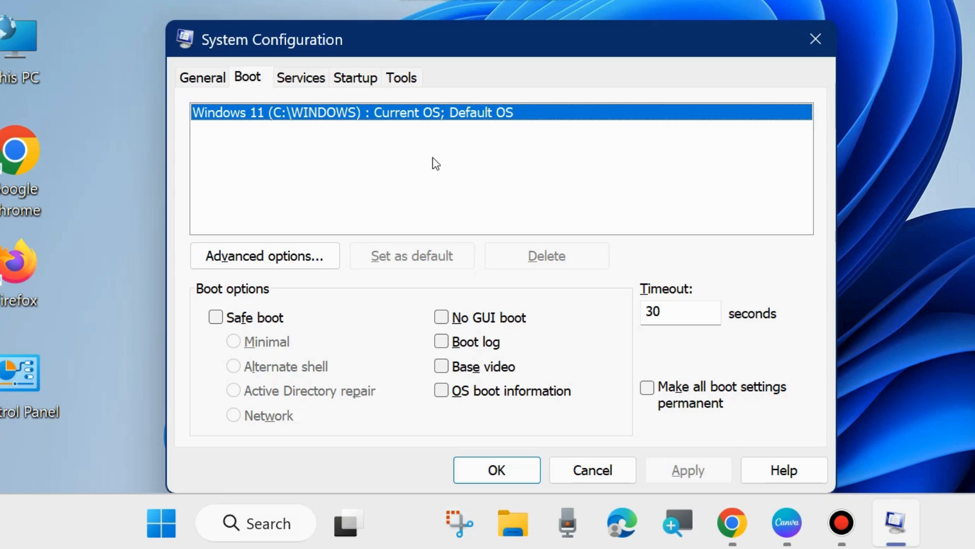
{"action": "mouse_move", "coordinate": [485, 162]}
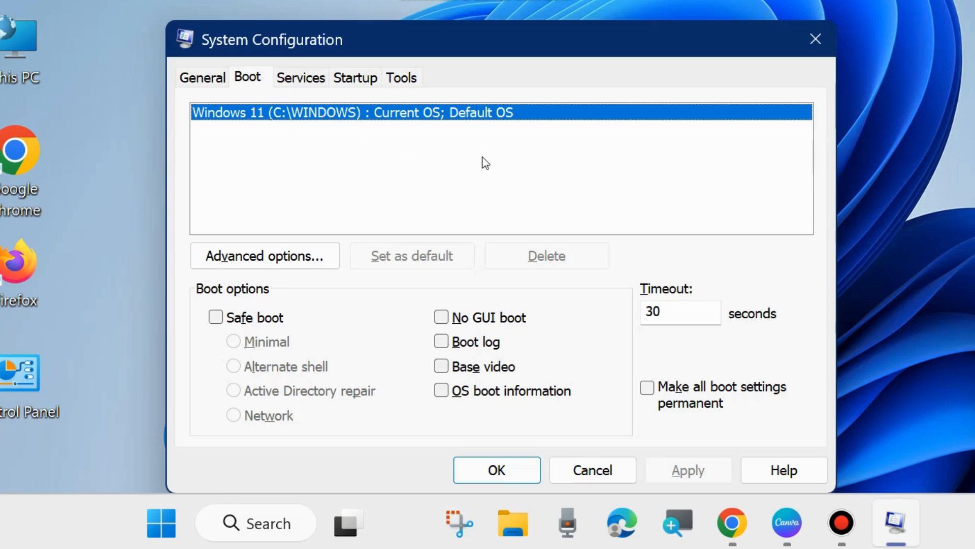
{"action": "mouse_move", "coordinate": [260, 317]}
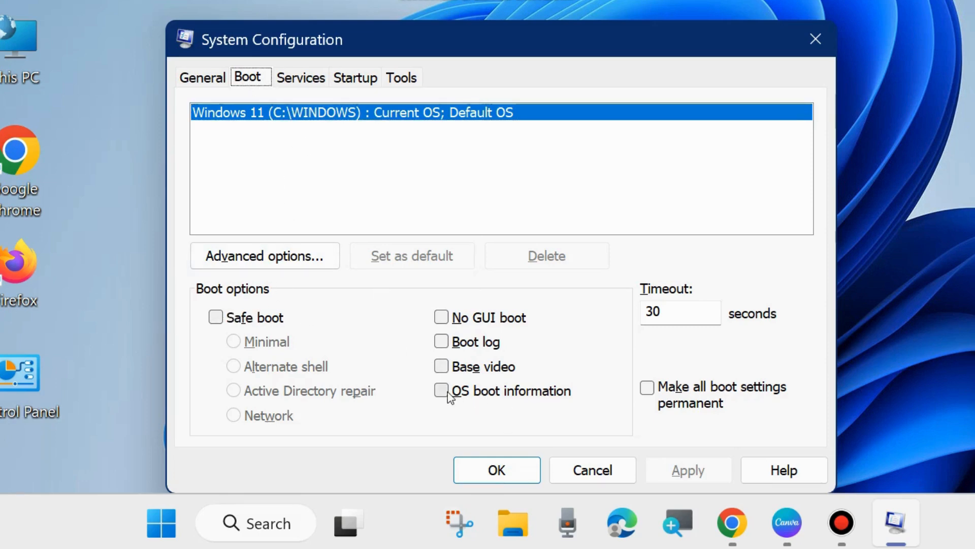
{"action": "left_click", "coordinate": [442, 390]}
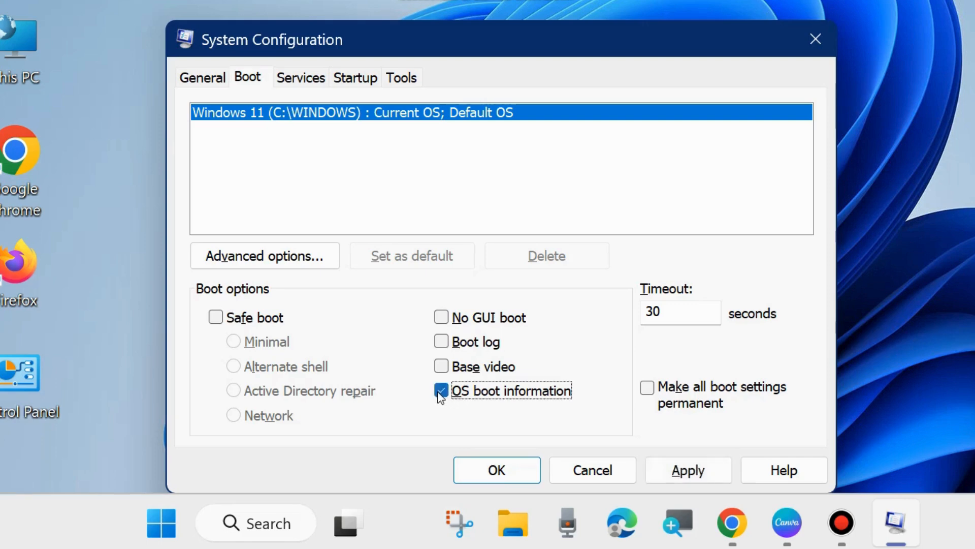
{"action": "mouse_move", "coordinate": [530, 405]}
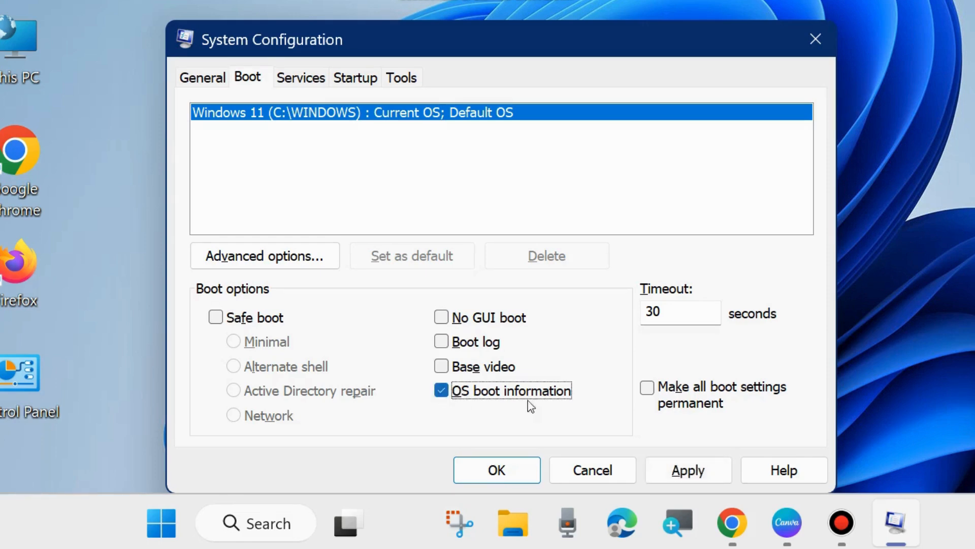
{"action": "left_click", "coordinate": [688, 469]}
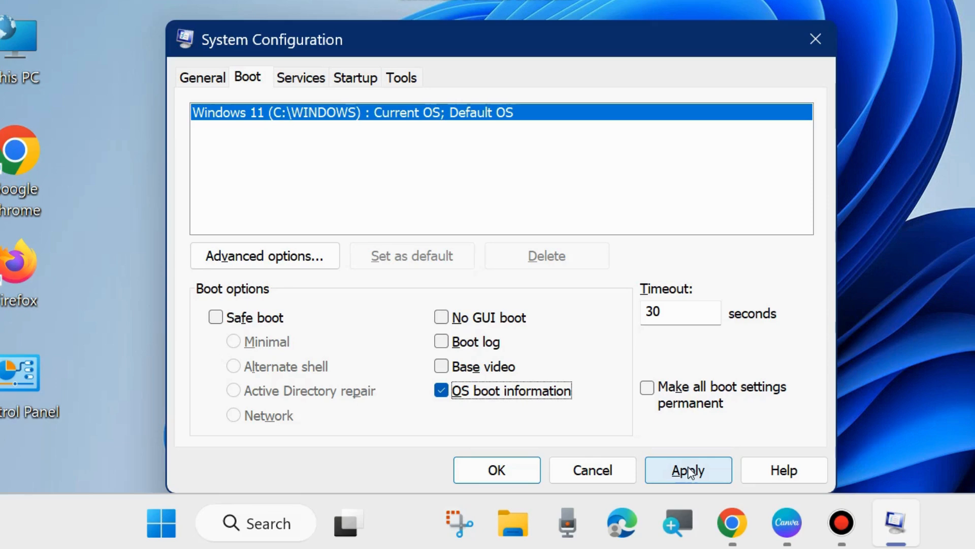